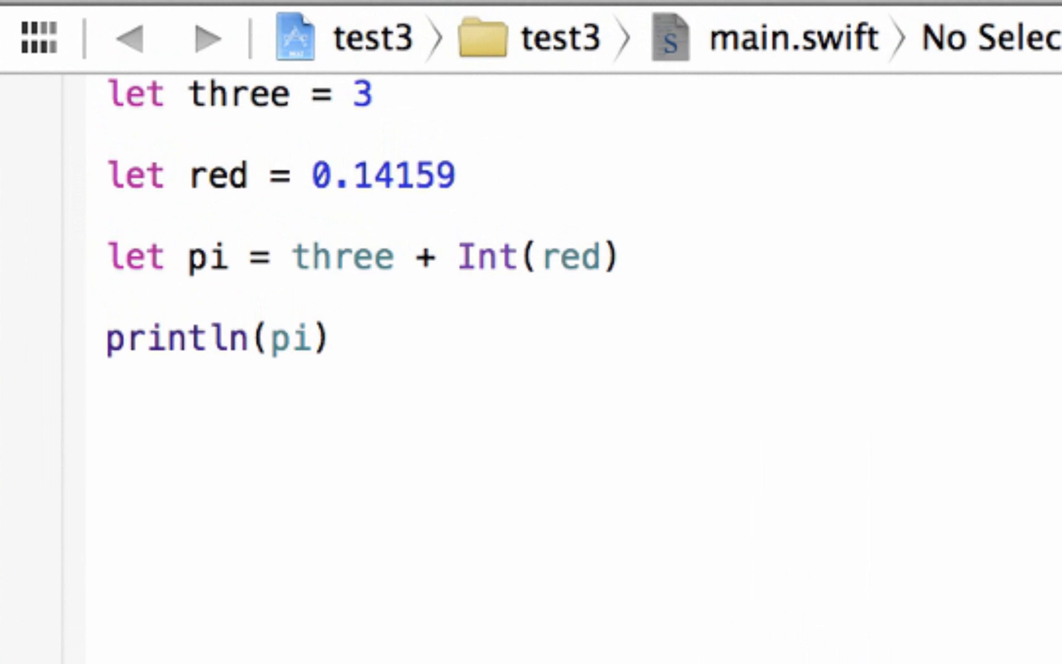
# Insert a blank line between the red constant and the pi declaration.
pyautogui.click(329, 339)
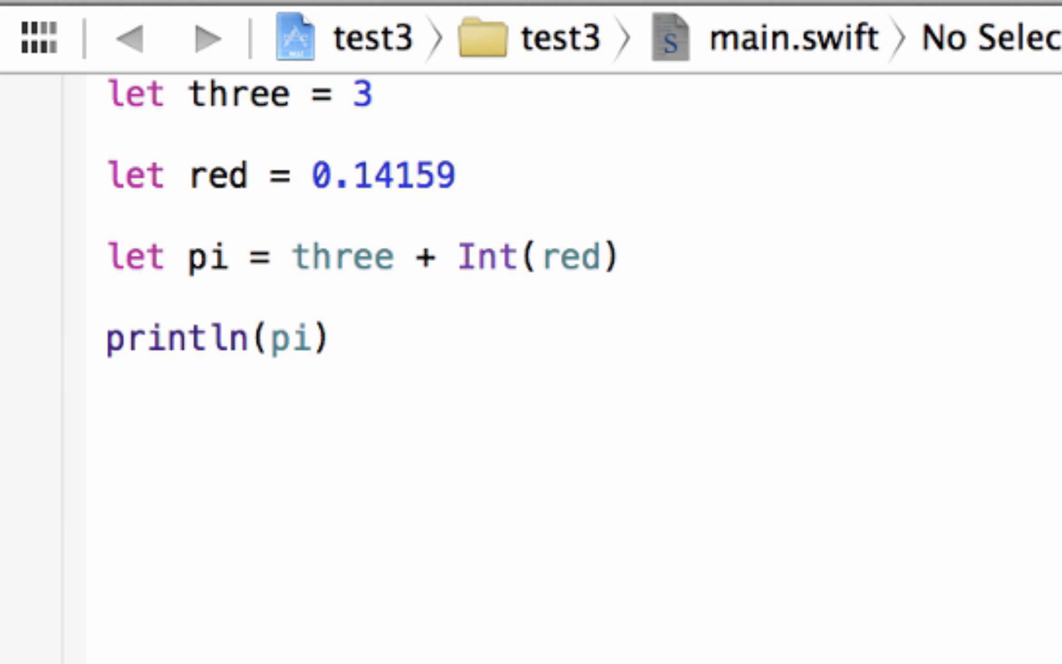
pyautogui.moveTo(764, 475)
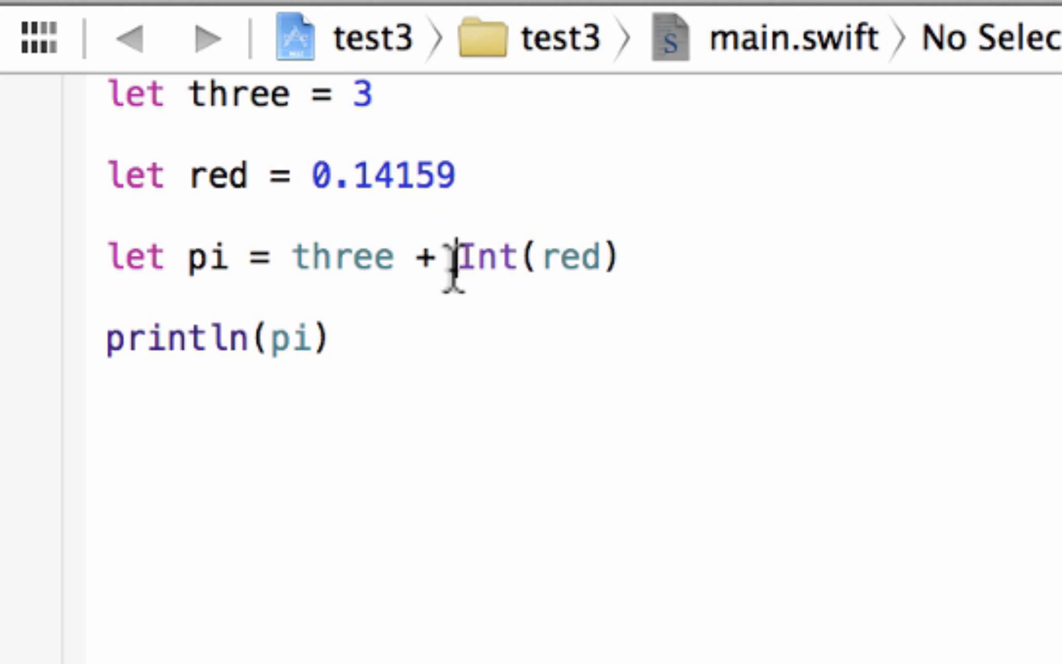
pyautogui.doubleClick(487, 257)
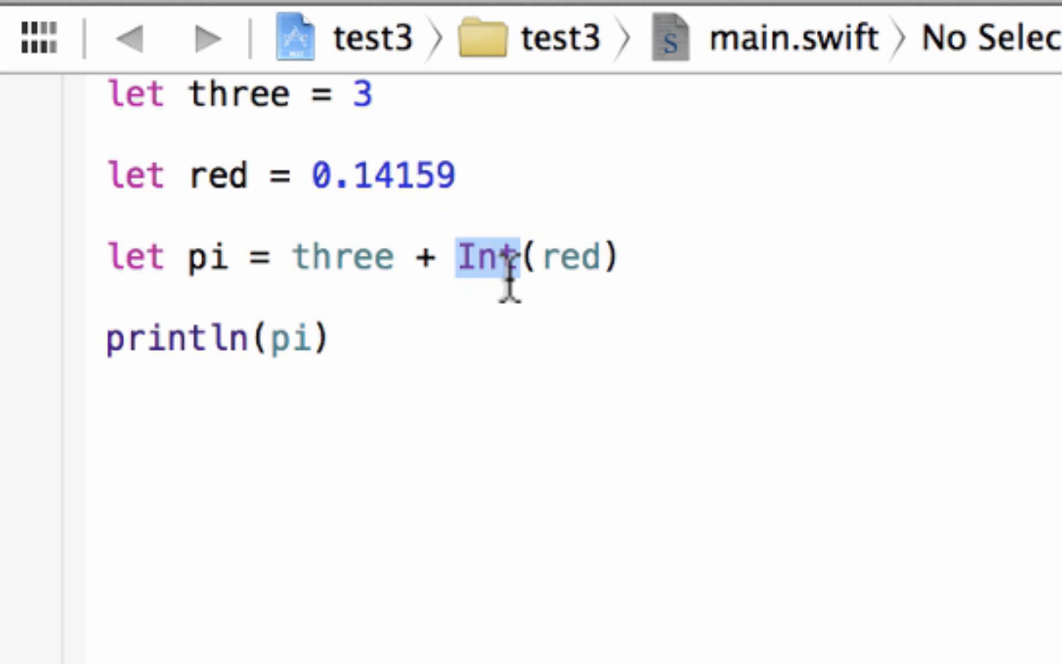
pyautogui.click(500, 268)
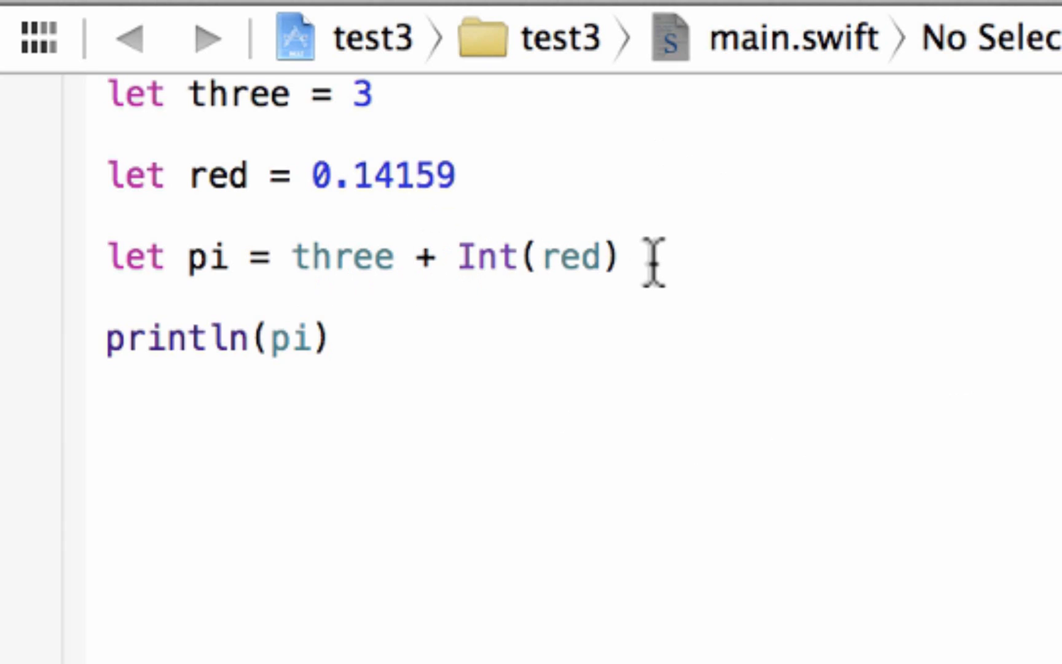
pyautogui.moveTo(281, 153)
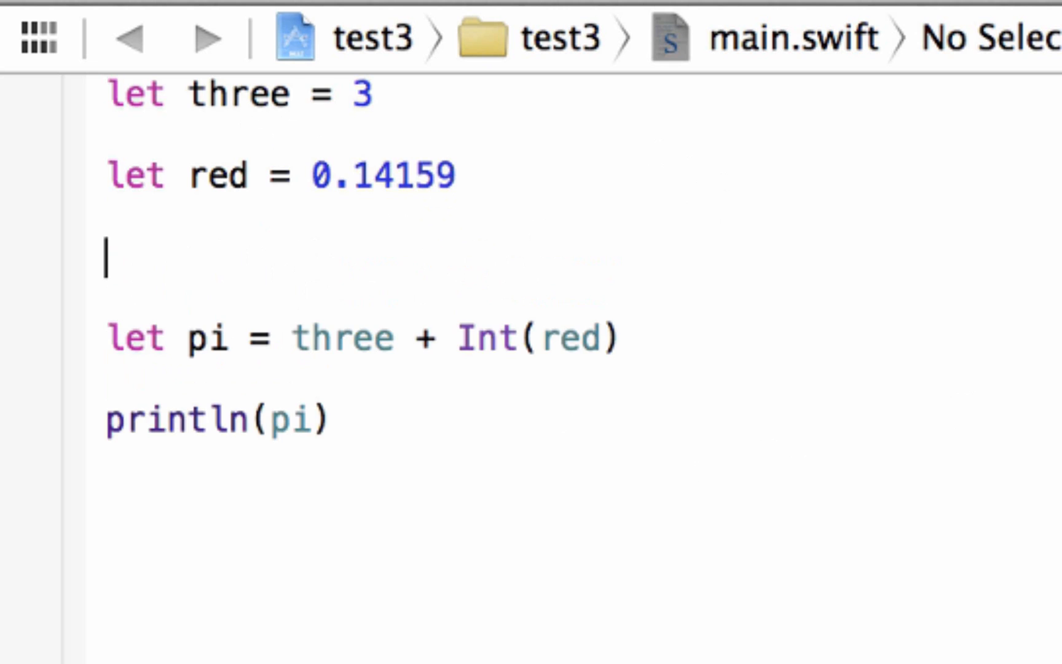
# Write 'typealias blue' on the new line above the pi declaration.
pyautogui.write('type')
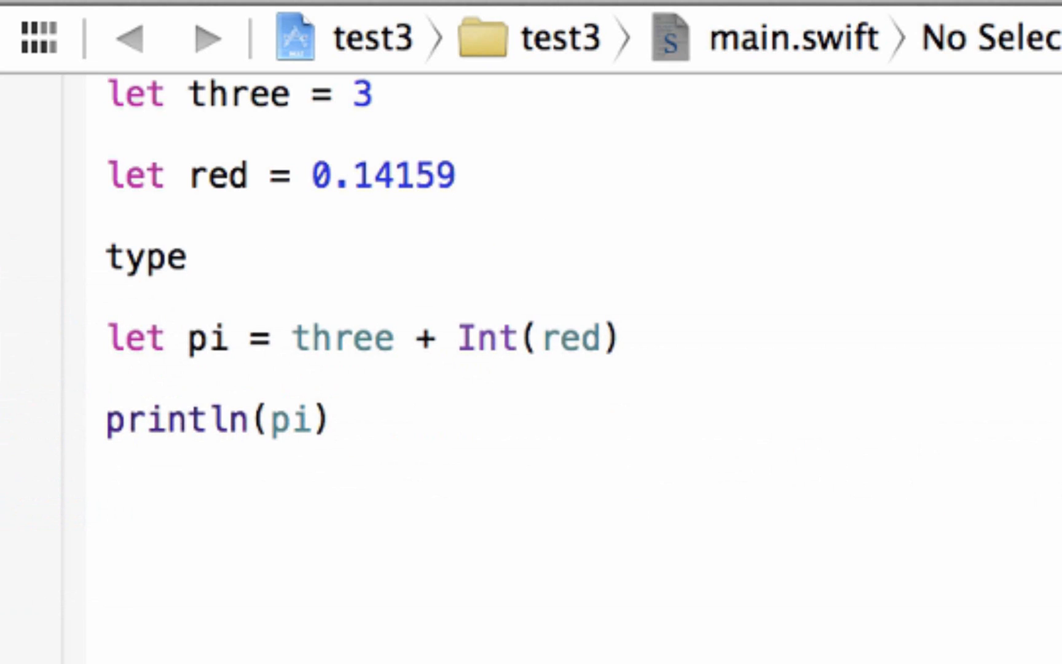
pyautogui.write('al')
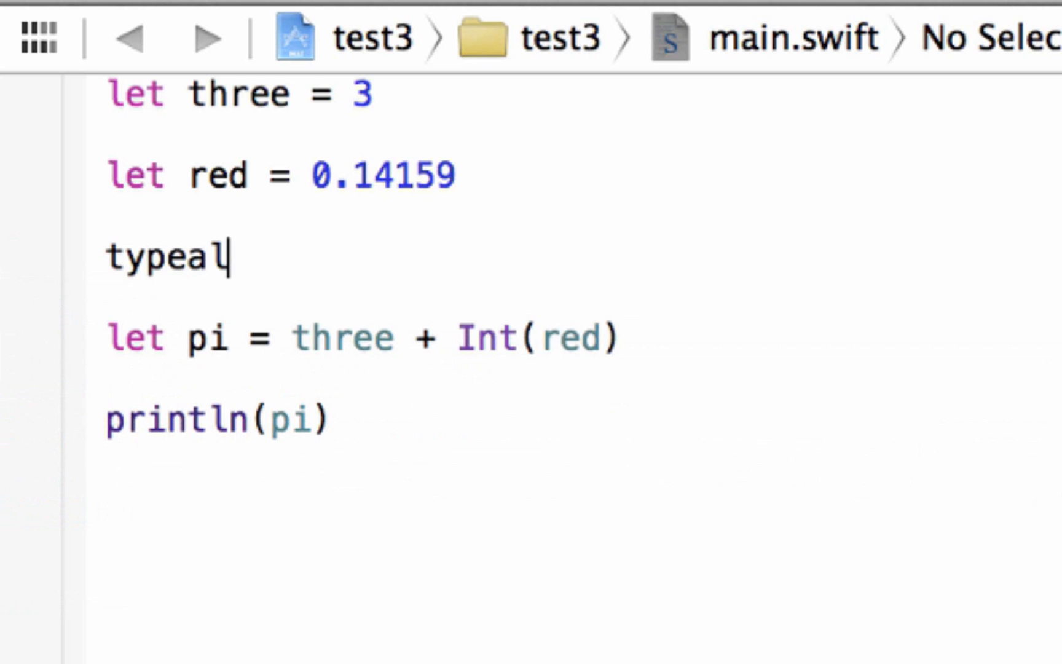
pyautogui.write('ias')
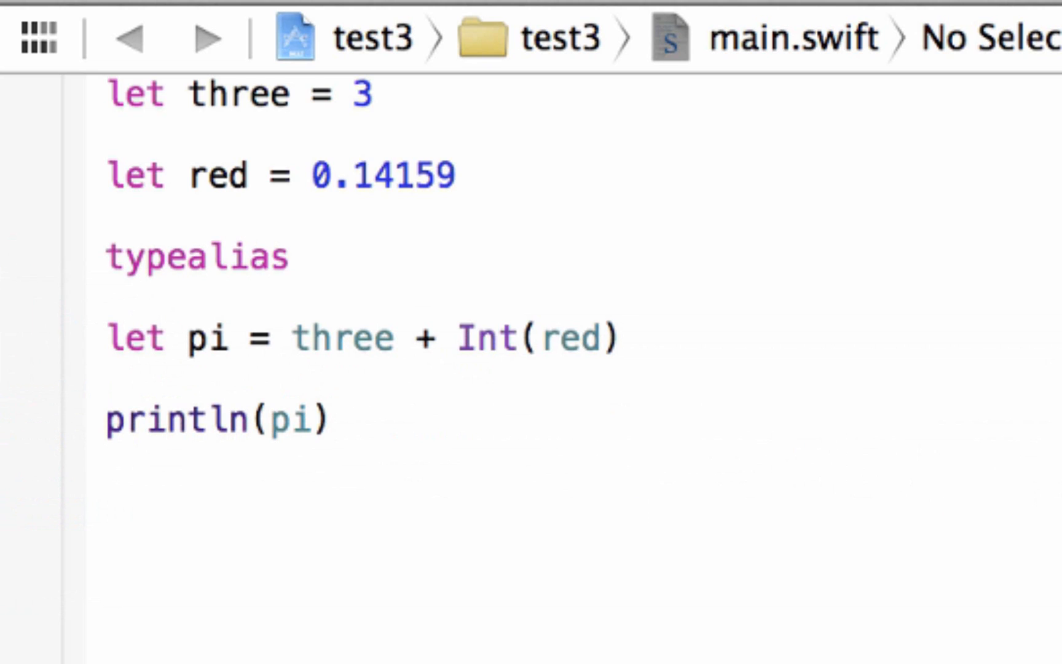
pyautogui.click(314, 257)
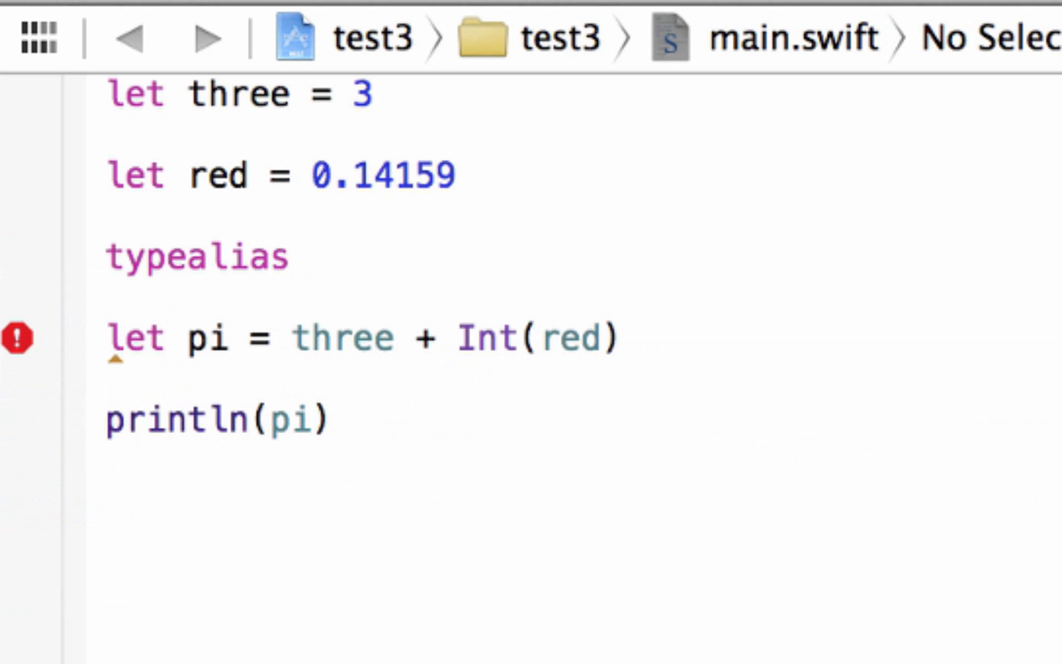
pyautogui.write('blu')
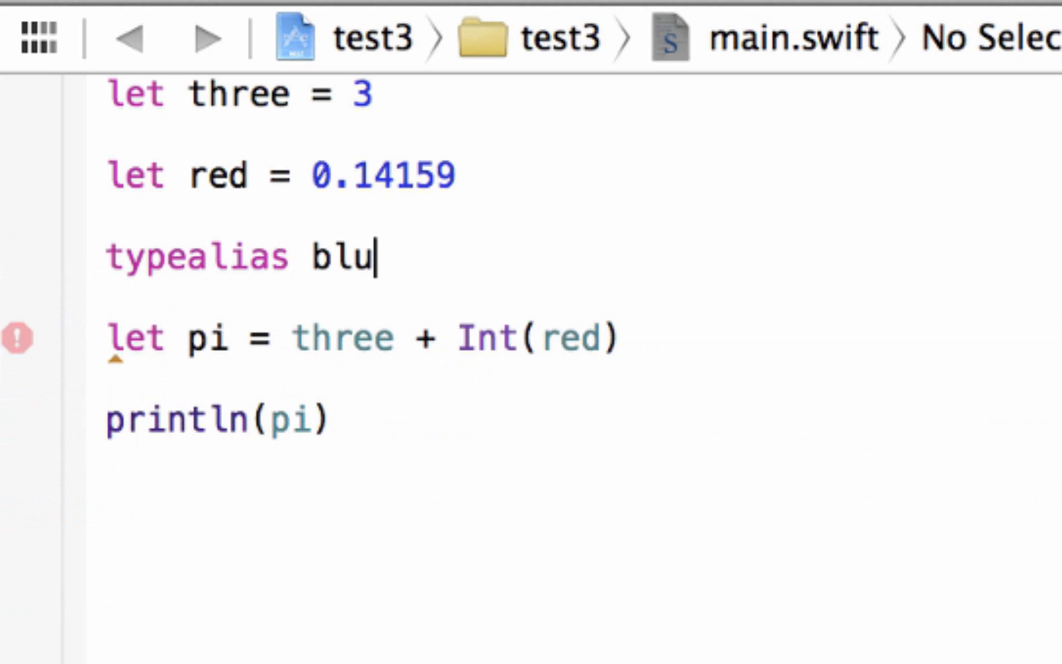
pyautogui.write('e')
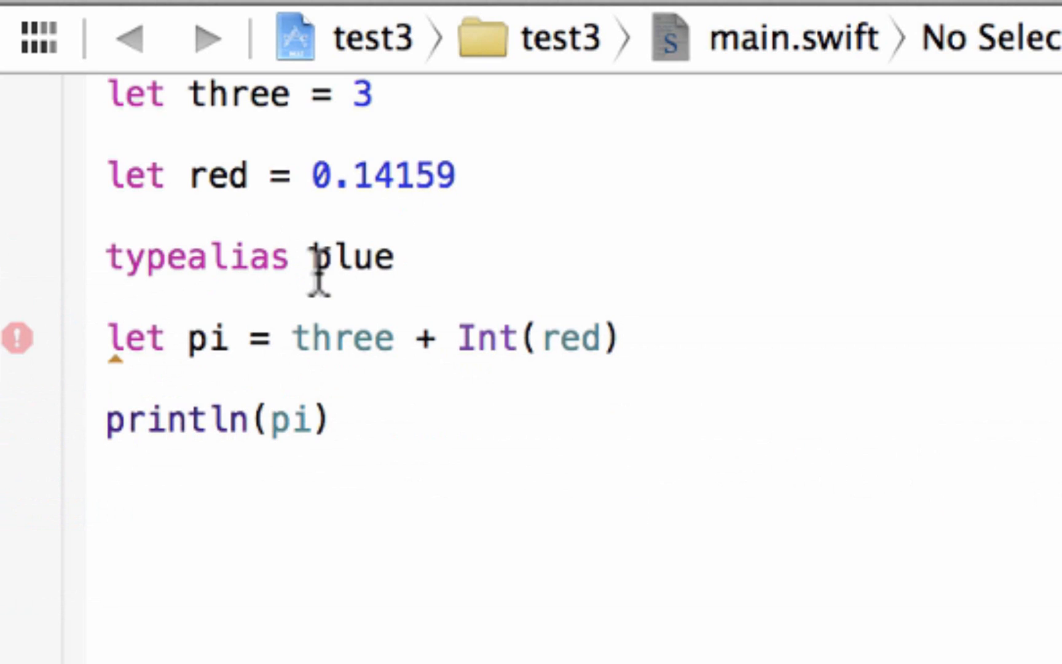
pyautogui.doubleClick(355, 259)
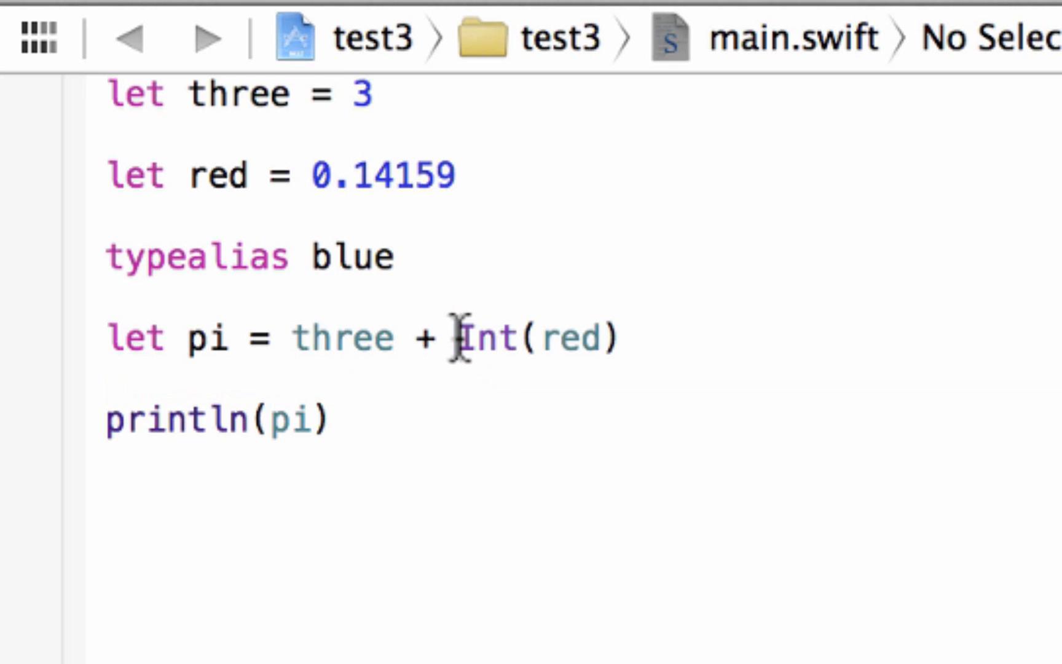
# Complete the alias as 'typealias blue = Int' and use blue(red) in the pi line.
pyautogui.doubleClick(492, 338)
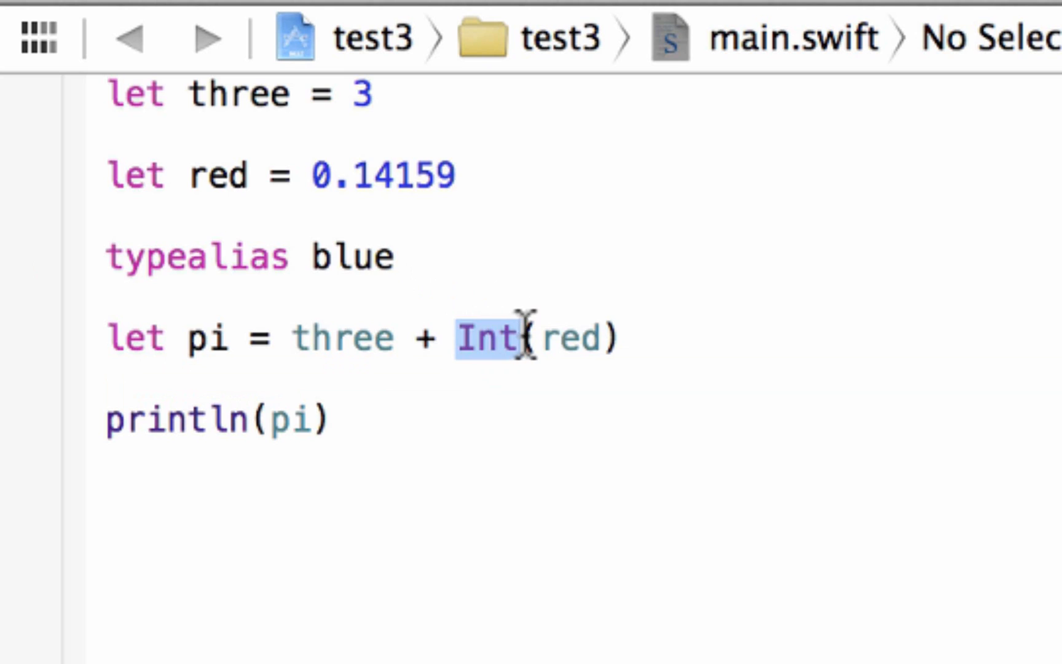
pyautogui.moveTo(415, 270)
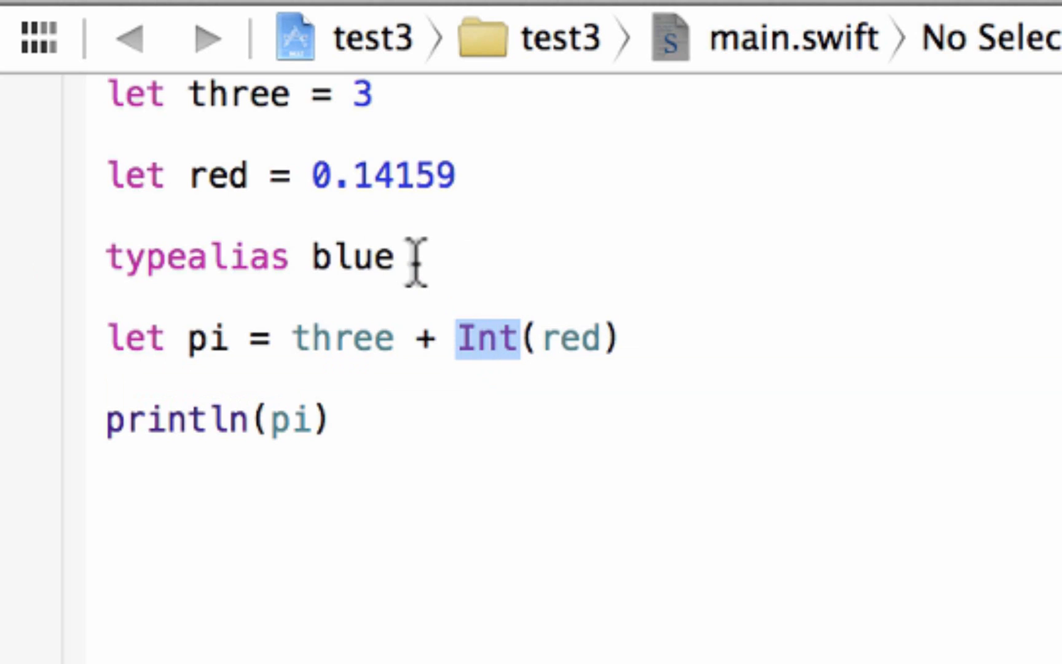
pyautogui.click(413, 267)
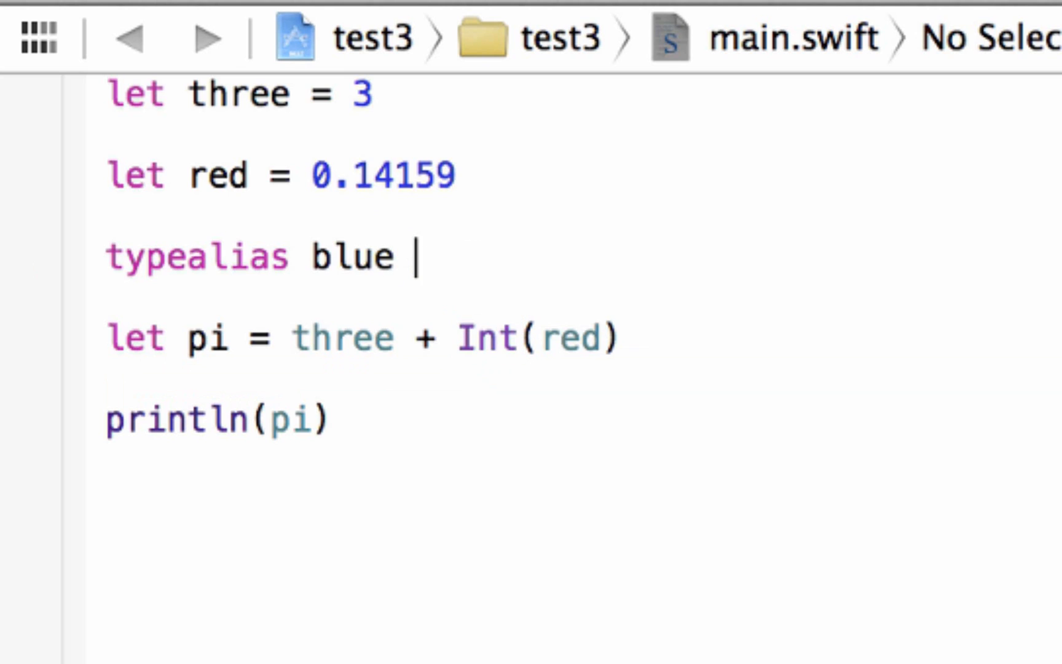
pyautogui.write('=')
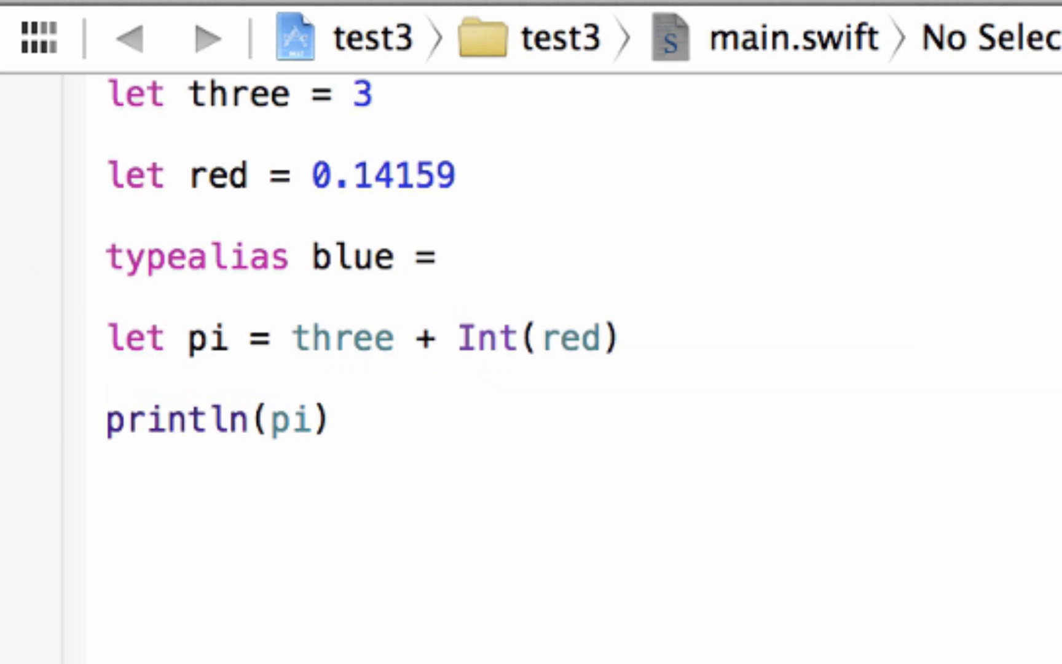
pyautogui.write('Int')
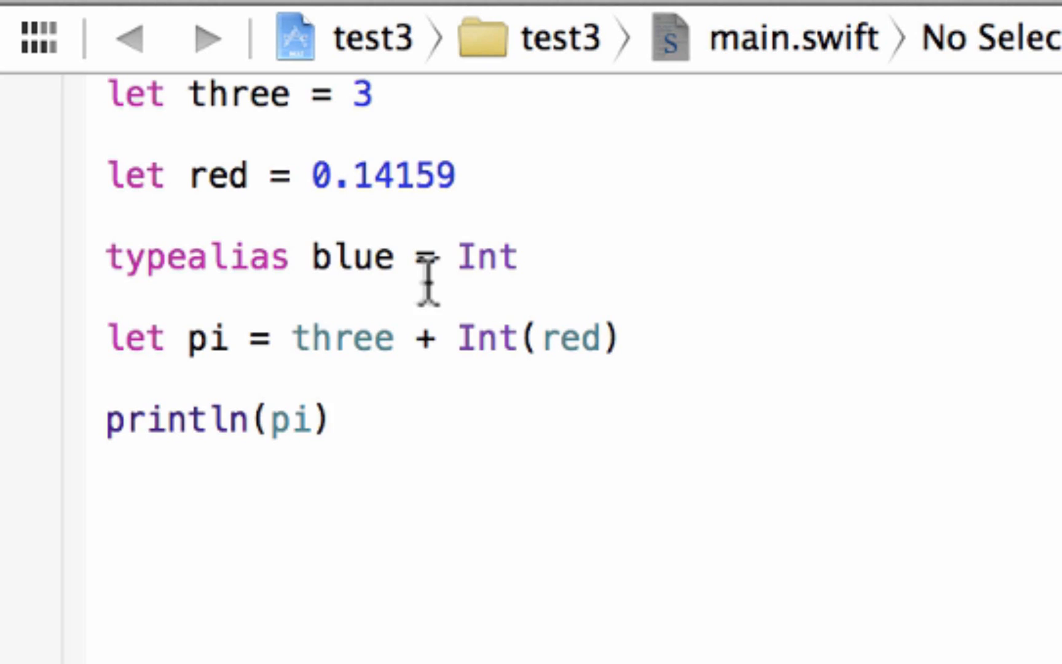
pyautogui.doubleClick(481, 258)
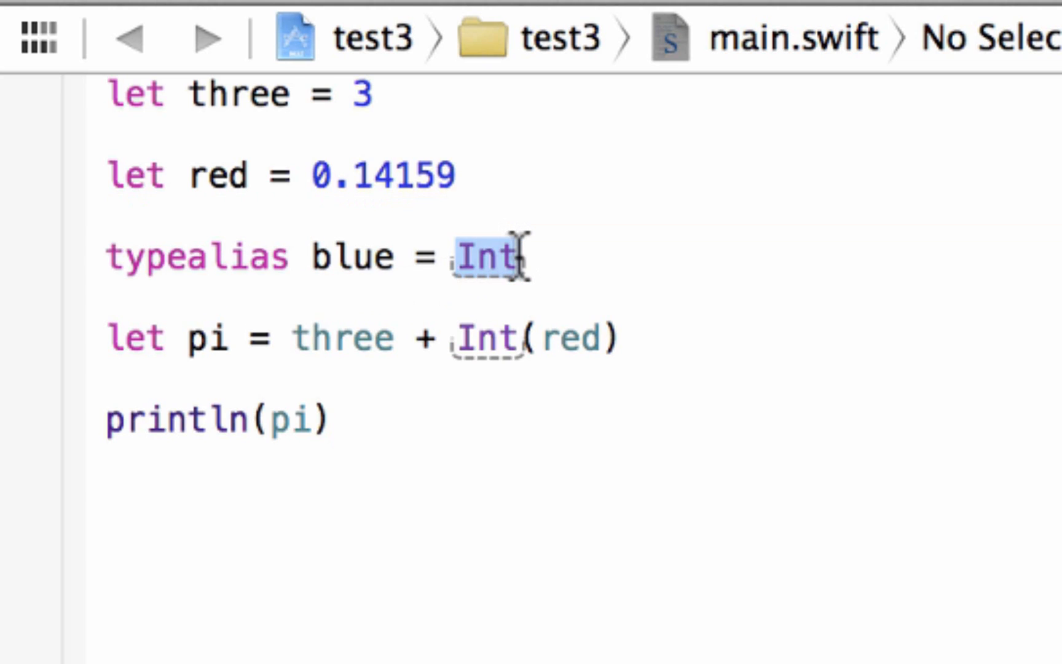
pyautogui.moveTo(556, 556)
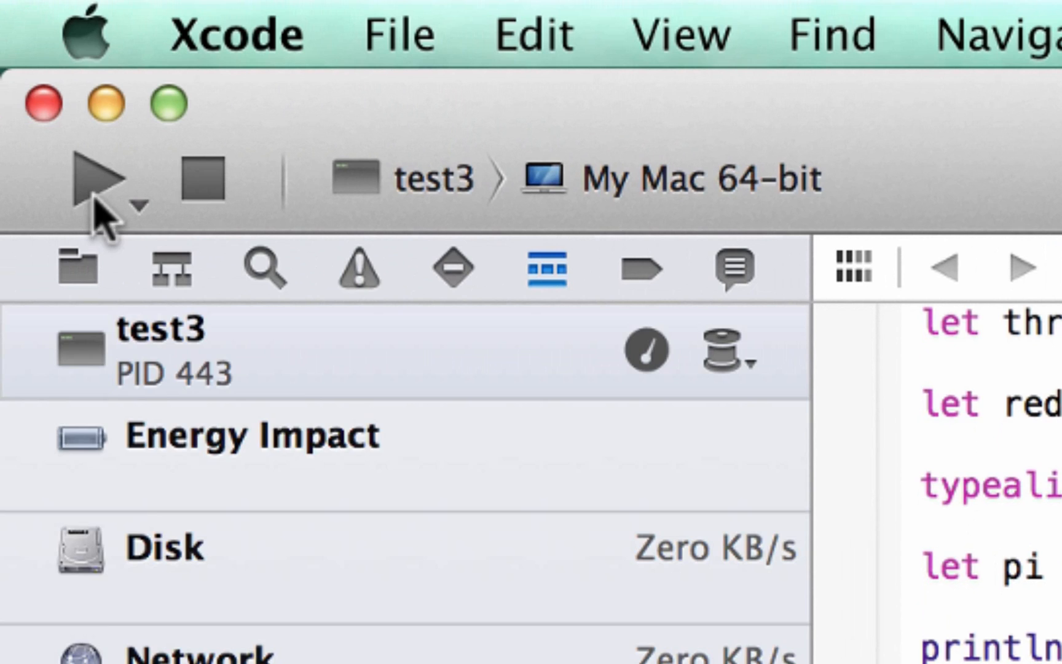
# Build and run the program.
pyautogui.click(96, 175)
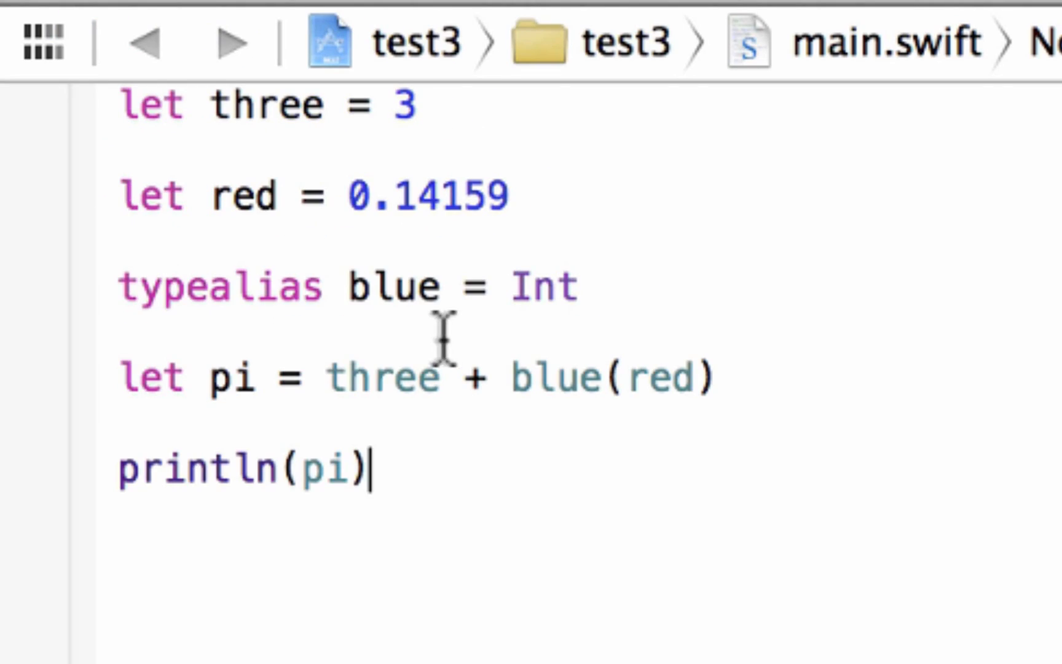
pyautogui.moveTo(566, 288)
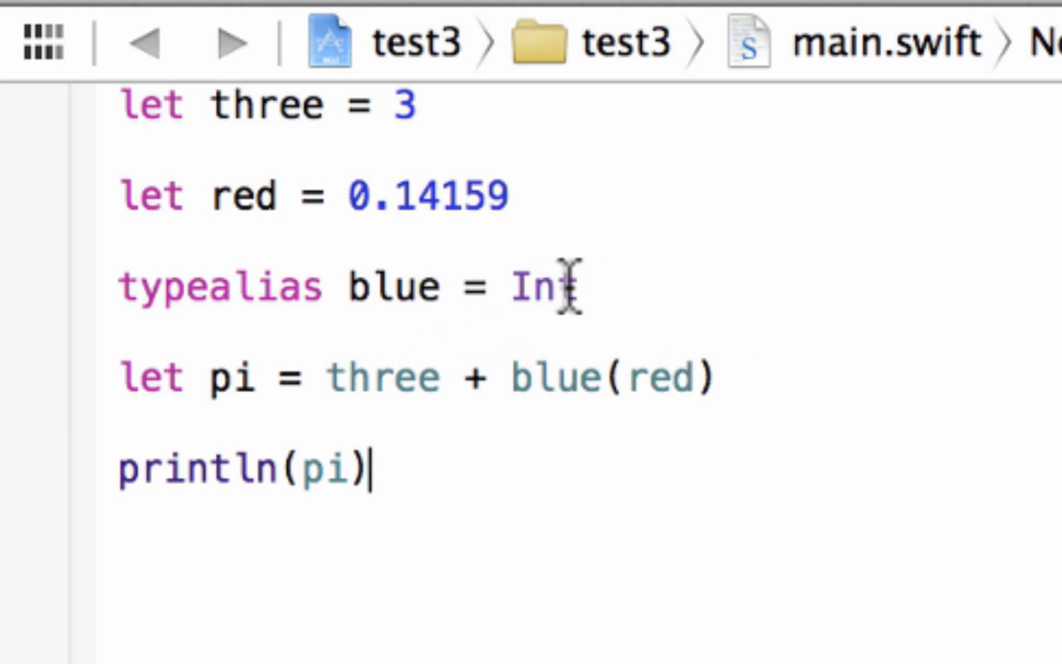
# Replace Int with String so the alias reads 'typealias blue = String', triggering an error on pi.
pyautogui.press('Backspace')
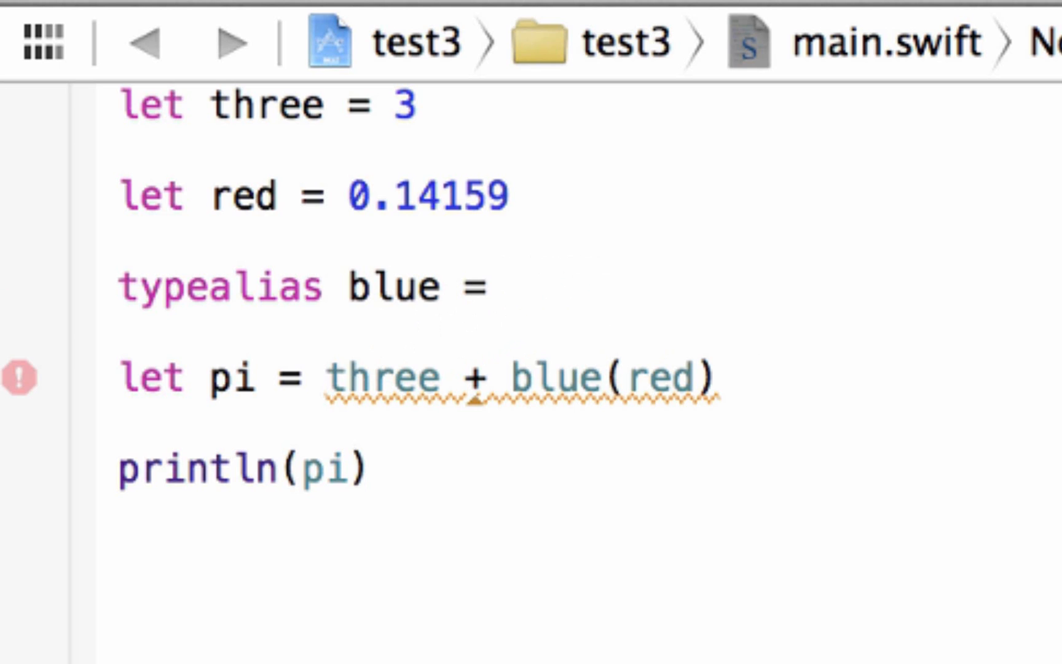
pyautogui.write('Strign')
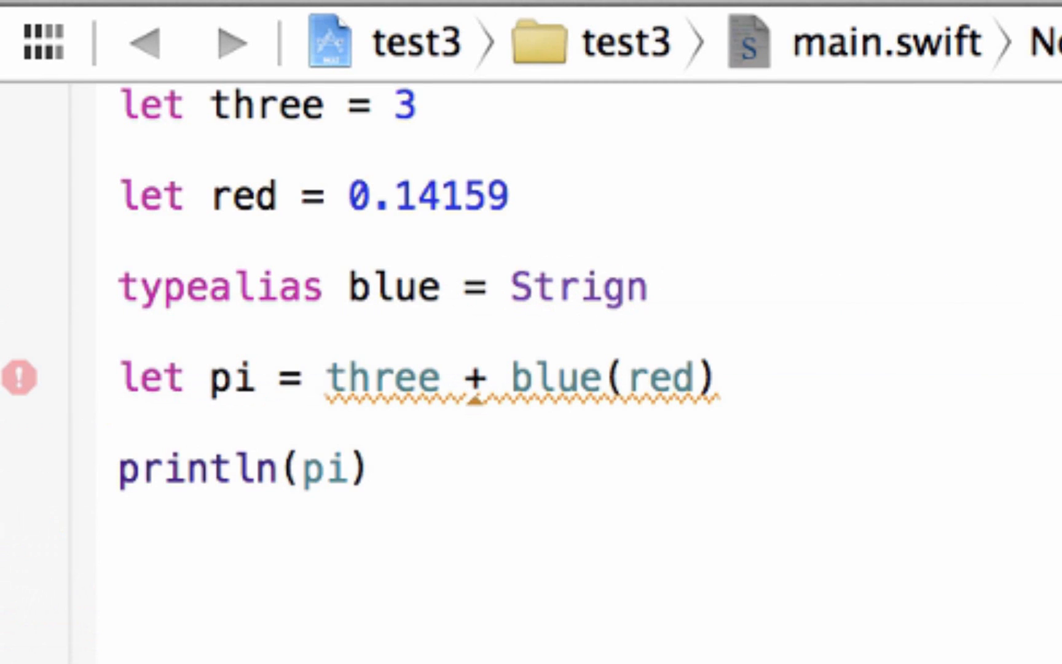
pyautogui.press('Backspace')
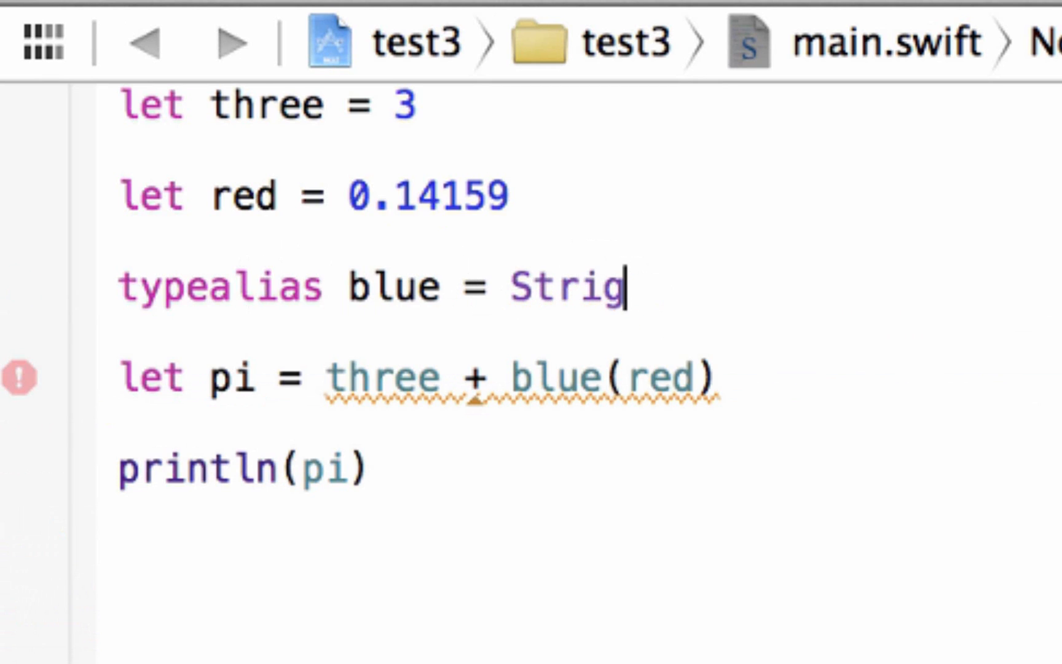
pyautogui.press('Backspace')
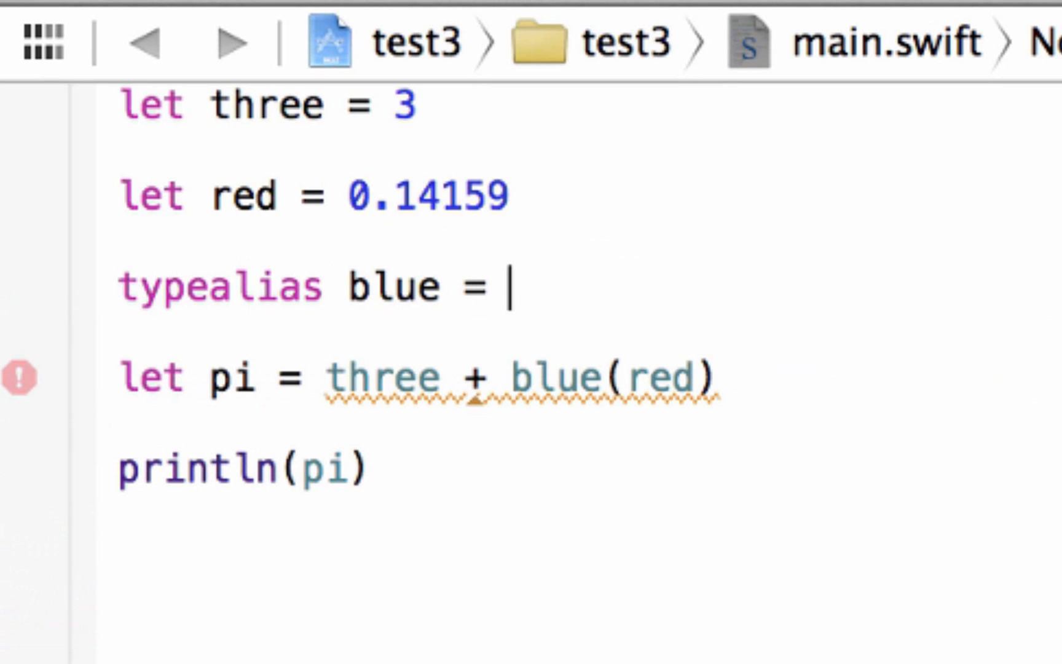
pyautogui.write('String')
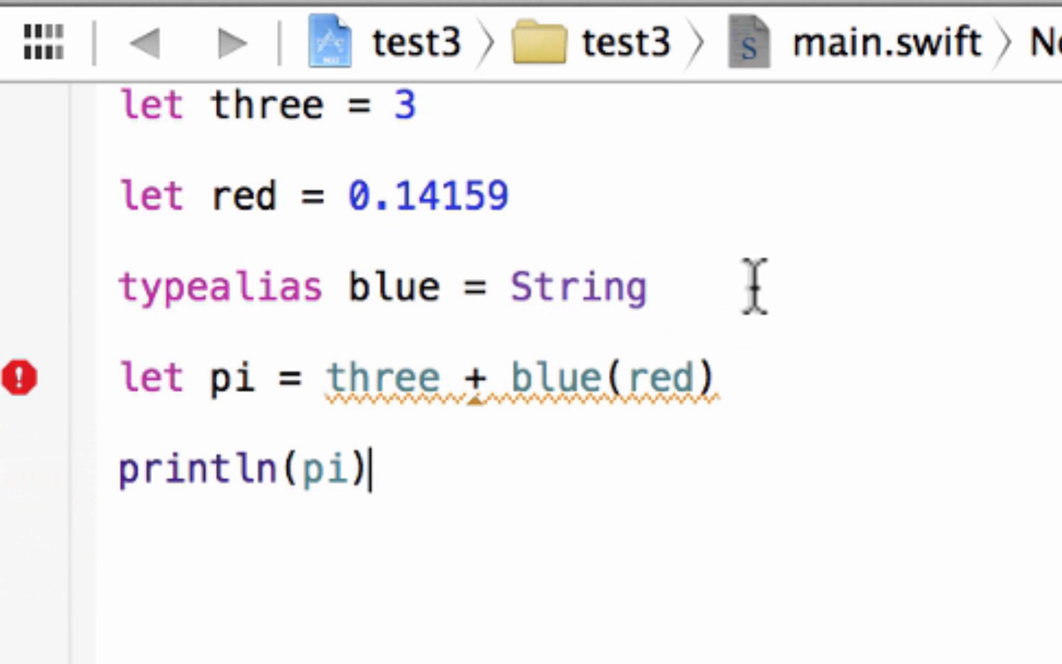
pyautogui.moveTo(463, 386)
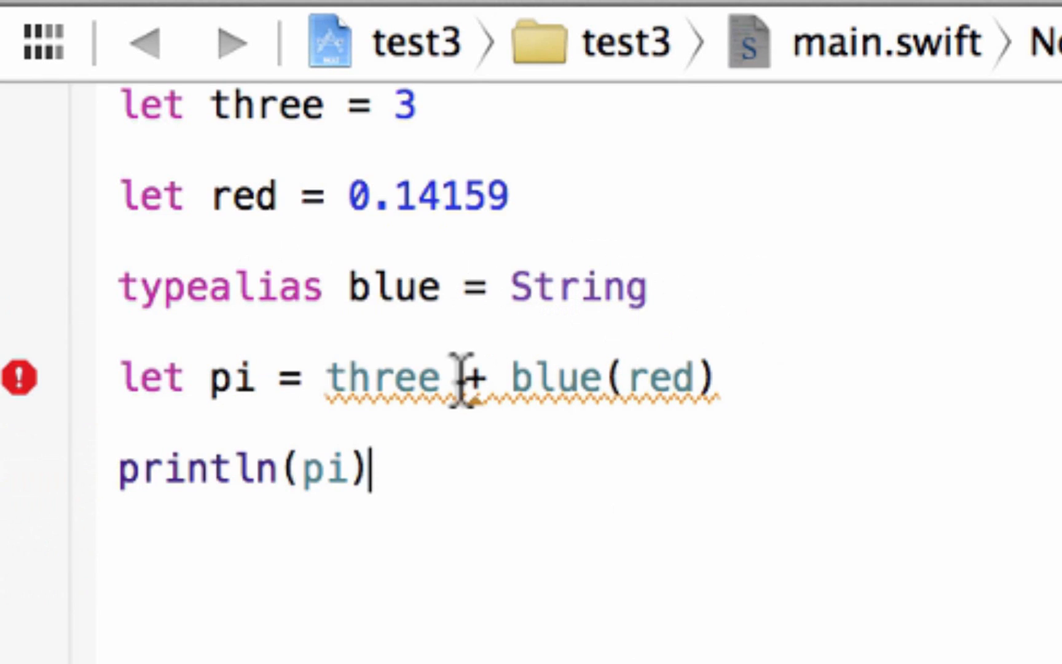
pyautogui.moveTo(816, 381)
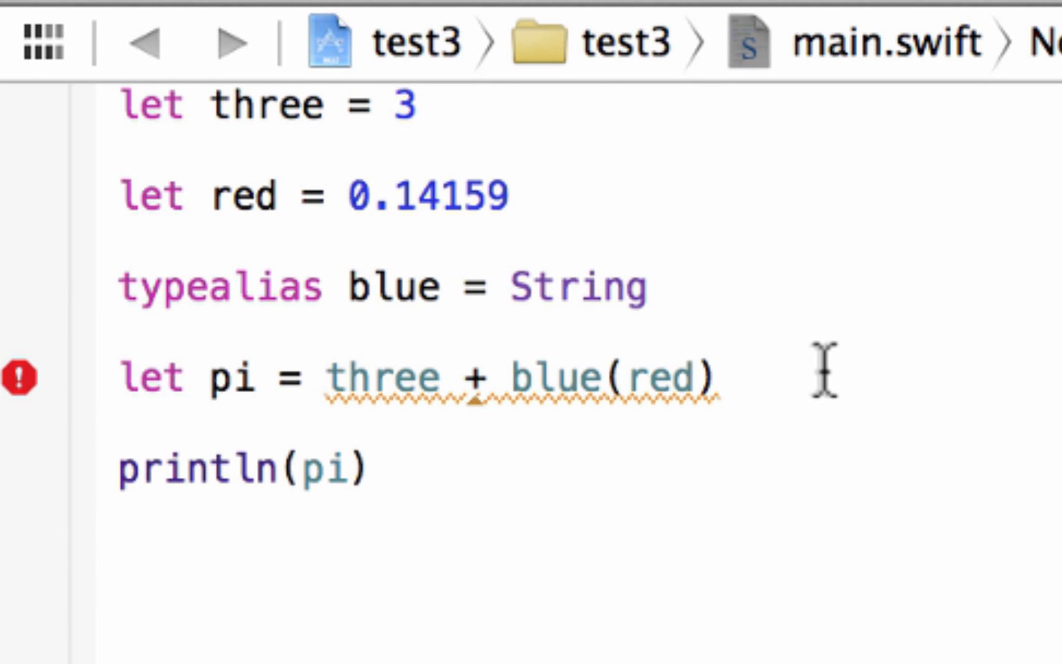
pyautogui.moveTo(581, 271)
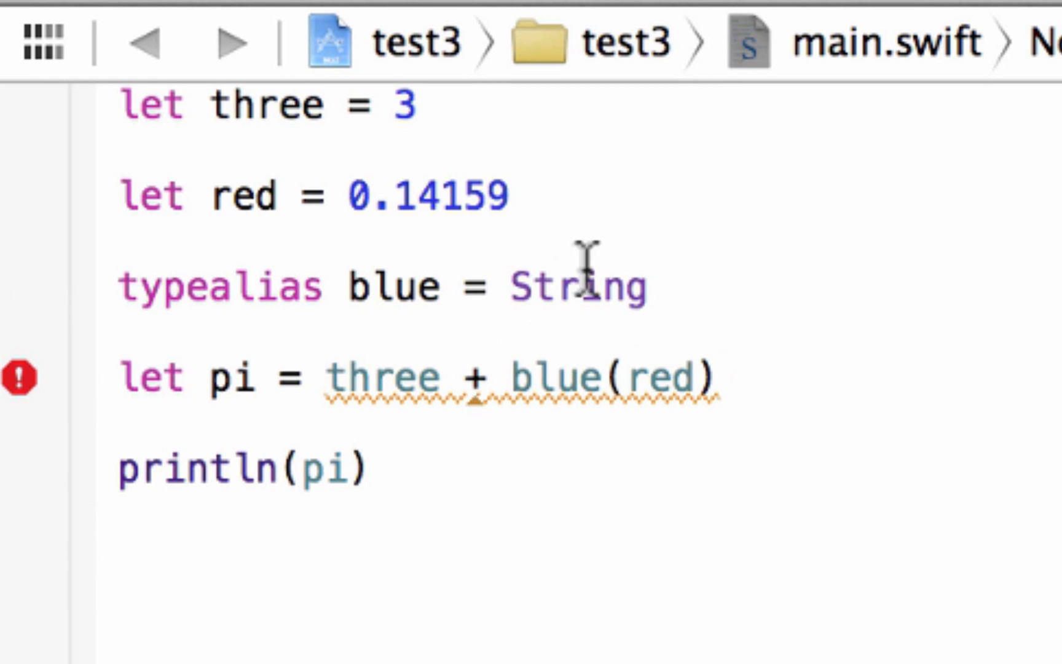
pyautogui.click(364, 468)
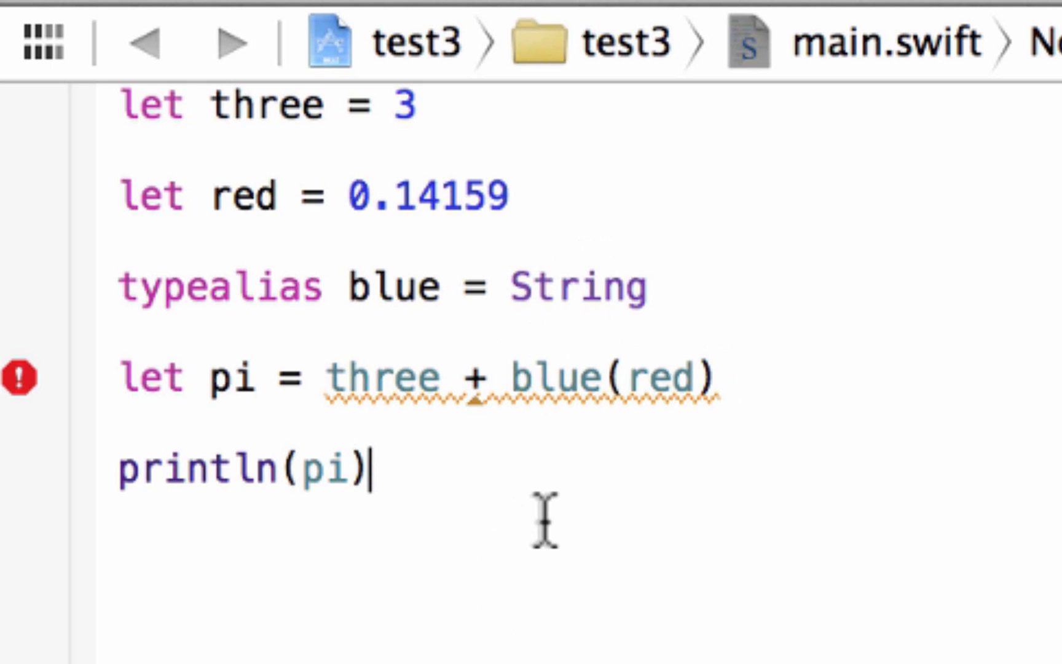
pyautogui.moveTo(401, 618)
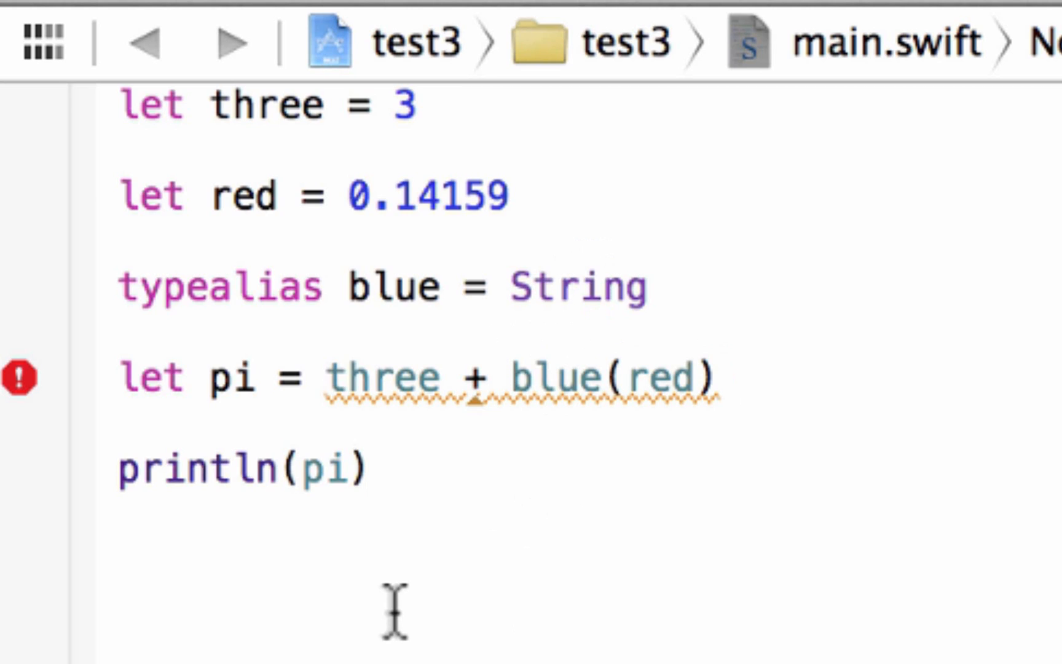
pyautogui.click(357, 474)
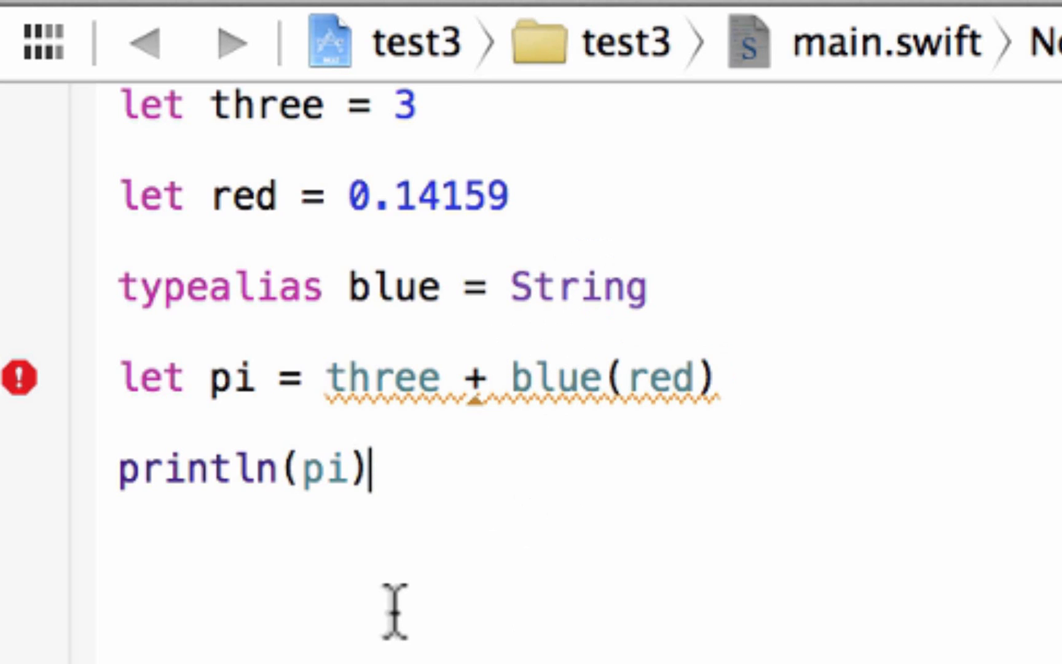